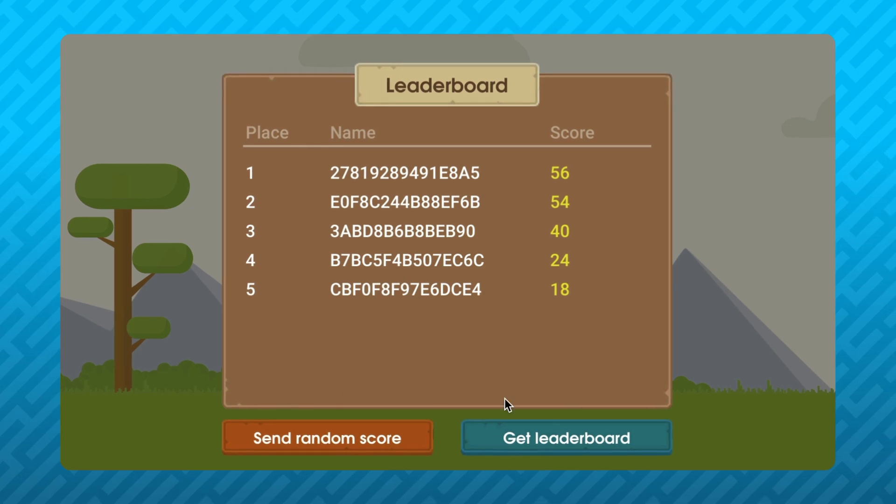
Step: Submit Bionicl as the display name and refresh the leaderboard to list players by nickname
{"action": "left_click", "coordinate": [566, 439]}
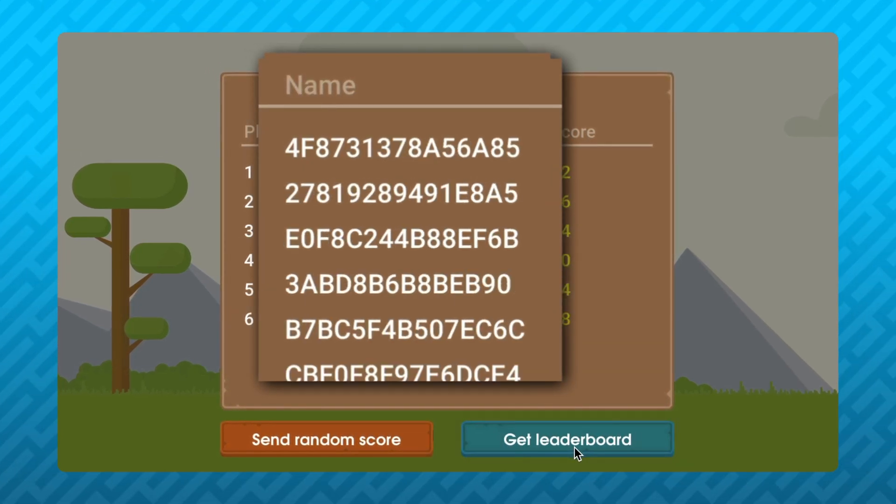
{"action": "left_click", "coordinate": [567, 440]}
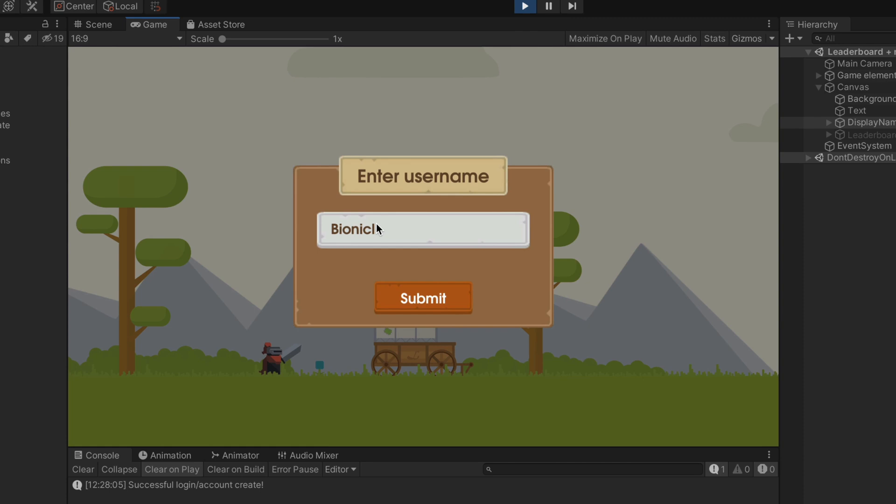
{"action": "left_click", "coordinate": [422, 297]}
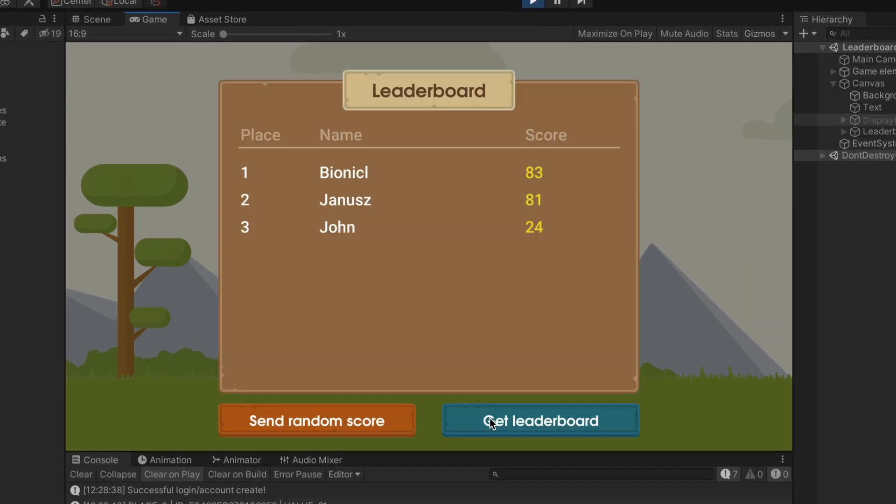
{"action": "left_click", "coordinate": [538, 421]}
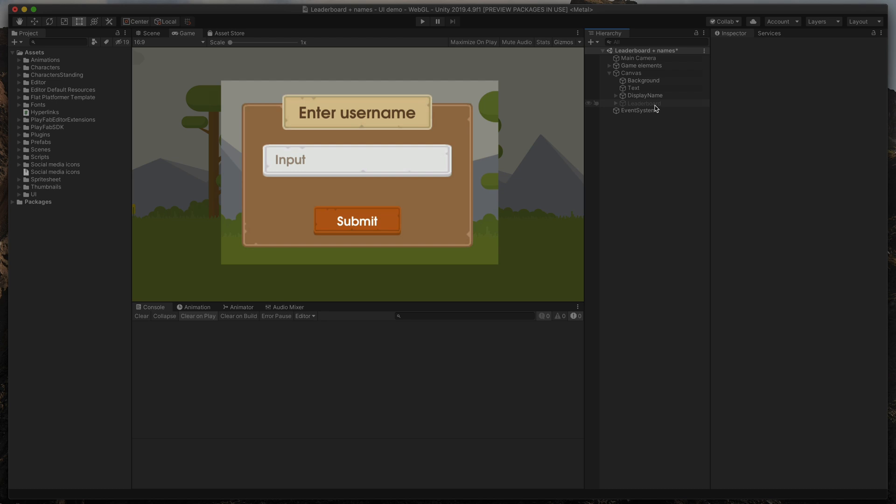
Step: Exit Play mode to return to the editable scene with the Enter username window
{"action": "left_click", "coordinate": [643, 104]}
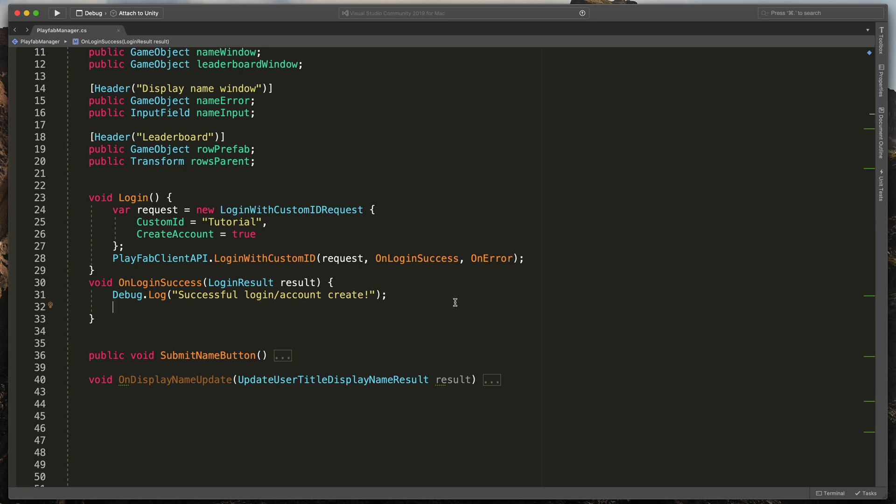
Step: Declare string name = null and assign it result.InfoResultPayload.PlayerProfile.DisplayName in OnLoginSuccess
{"action": "type", "text": "string"}
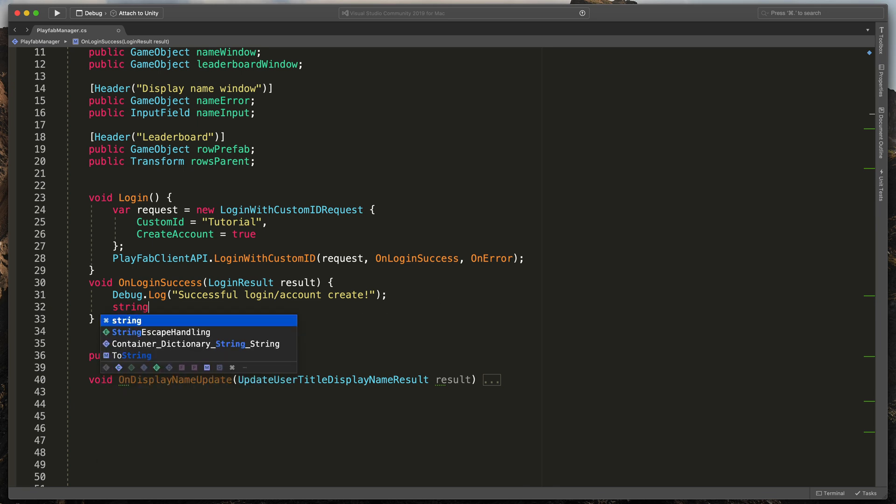
{"action": "type", "text": "name ="}
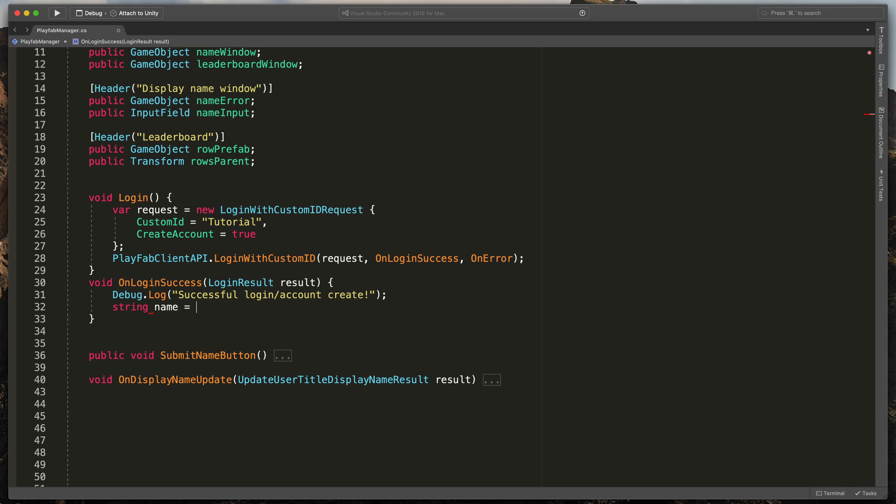
{"action": "type", "text": "null;"}
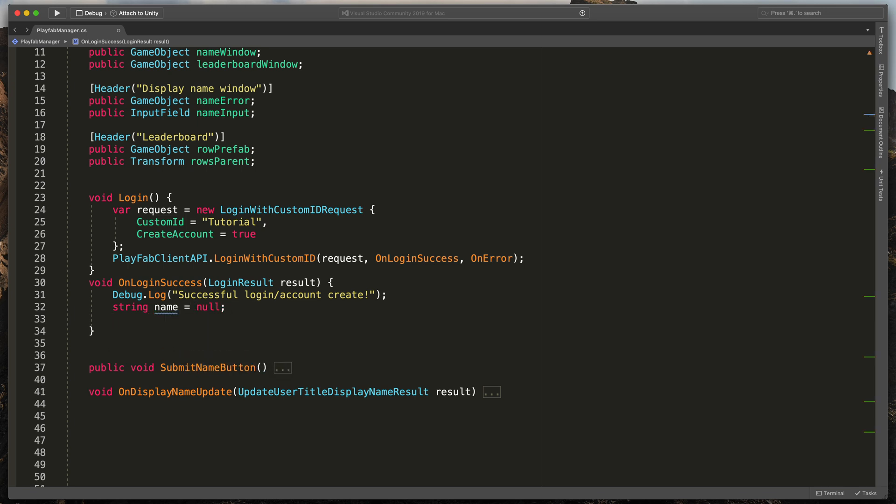
{"action": "type", "text": "name ="}
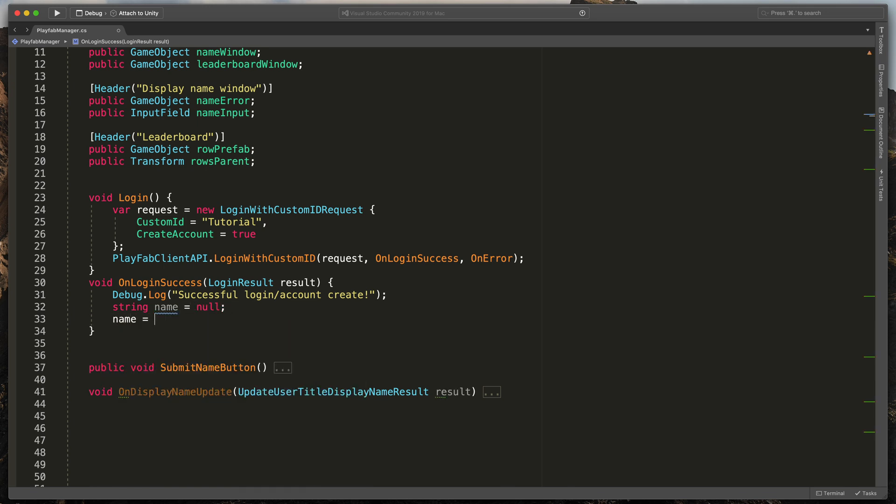
{"action": "type", "text": "result.InfoResultPayload"}
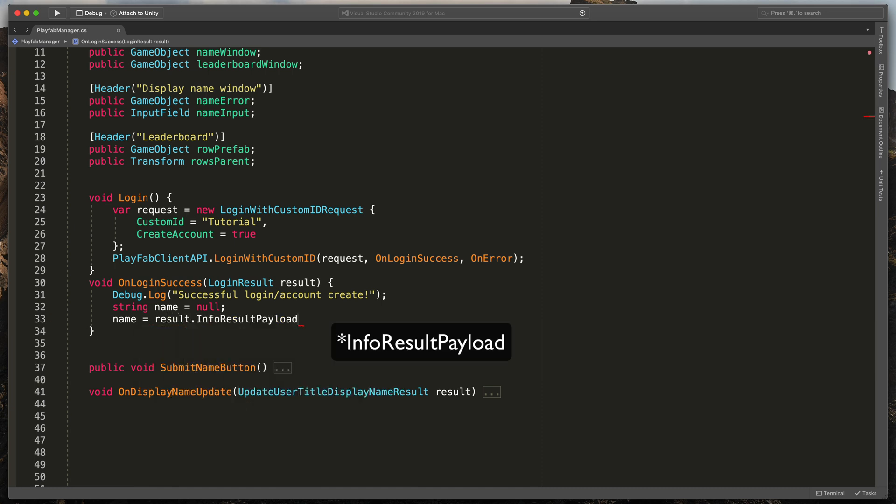
{"action": "type", "text": ".PlayerProfile"}
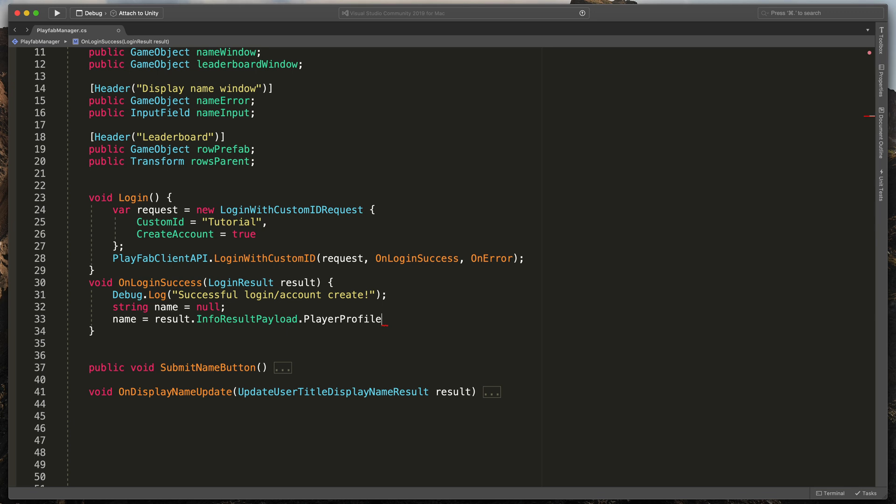
{"action": "type", "text": ".DisplayName;"}
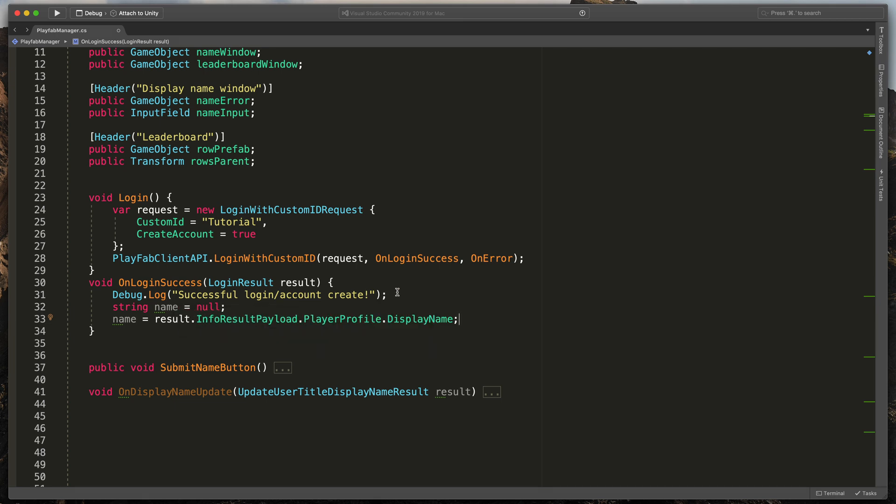
{"action": "mouse_move", "coordinate": [332, 253]}
{"action": "type", "text": ","}
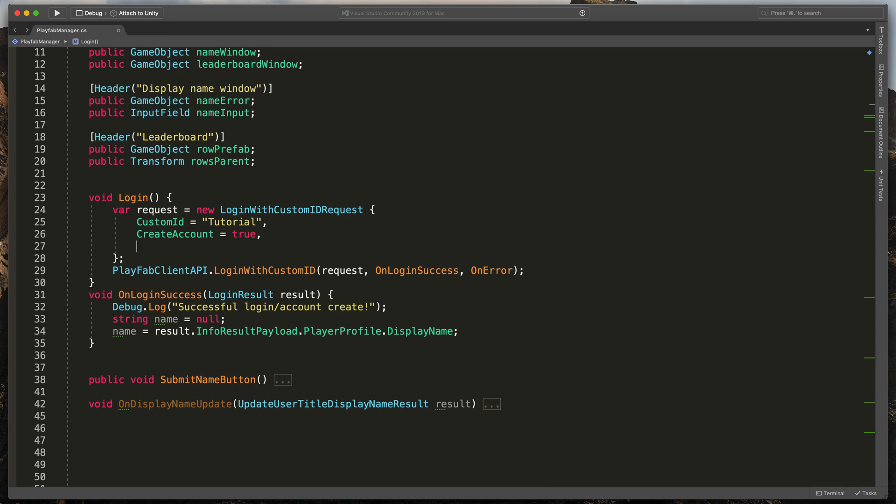
Step: Add InfoRequestParameters with GetPlayerProfile = true to the LoginWithCustomIDRequest
{"action": "type", "text": "InfoRequestParameters = new GetPlayerCombinedInfoRequestParams {"}
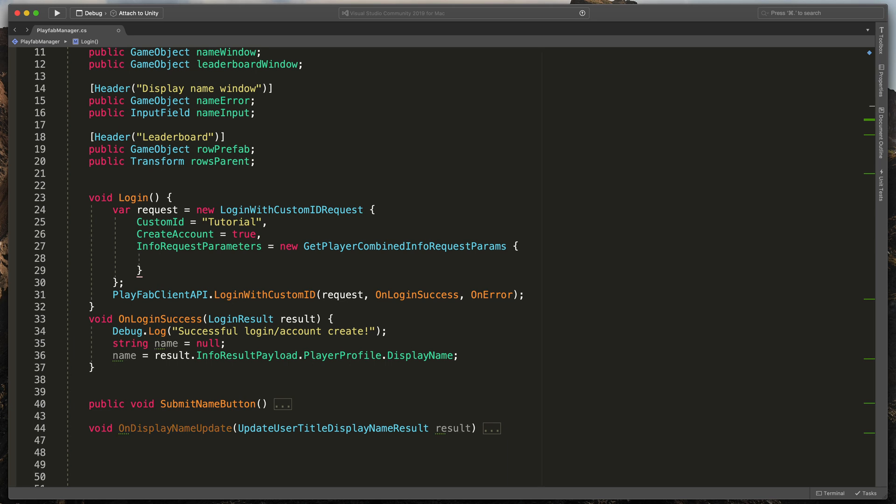
{"action": "type", "text": "pla"}
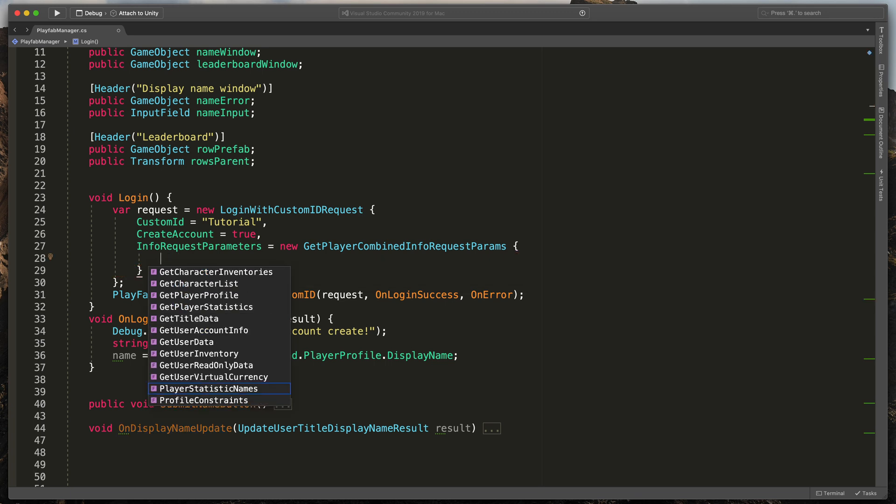
{"action": "type", "text": "playerProfile = true"}
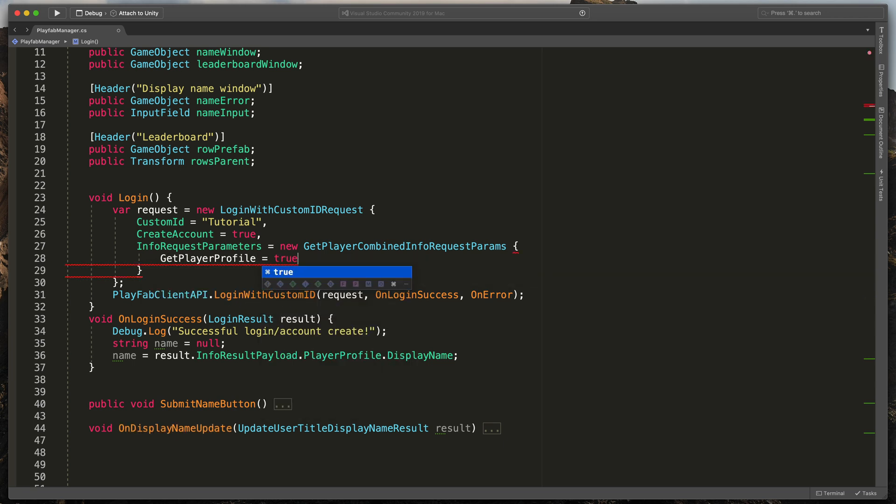
{"action": "key", "text": "Escape"}
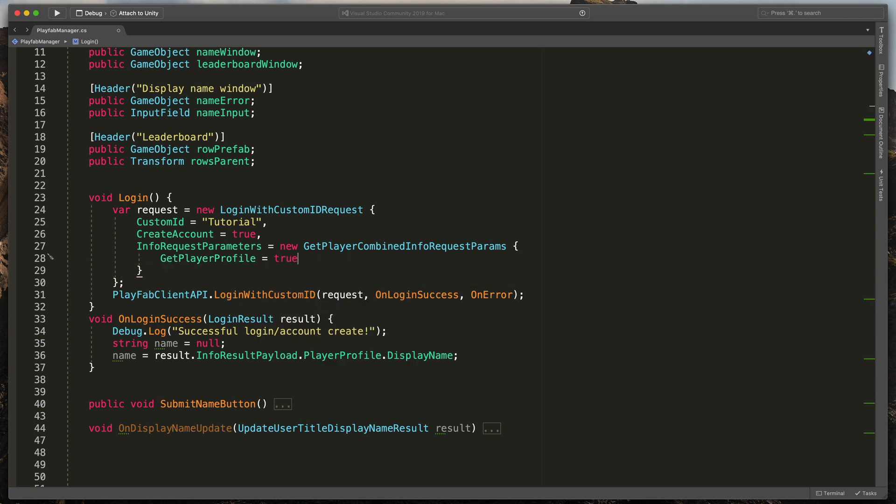
{"action": "mouse_move", "coordinate": [246, 353]}
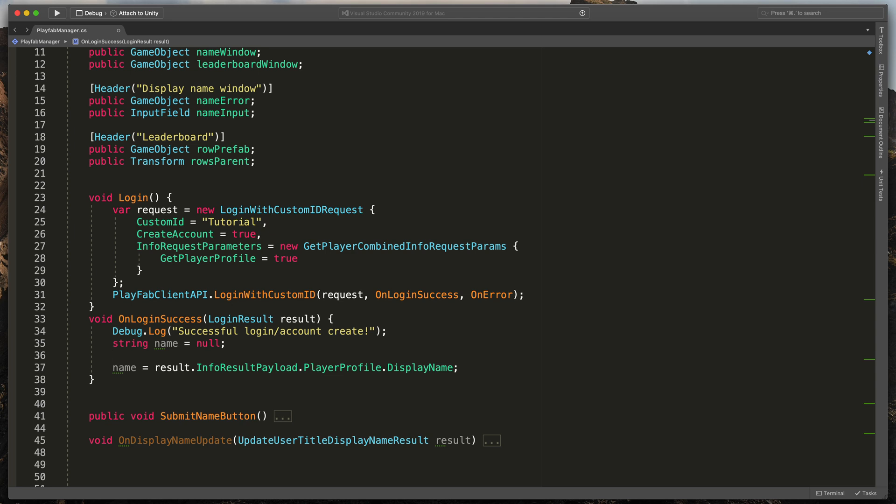
Step: Guard the name assignment with if (result.InfoResultPayload.PlayerProfile != null)
{"action": "type", "text": "if (resul"}
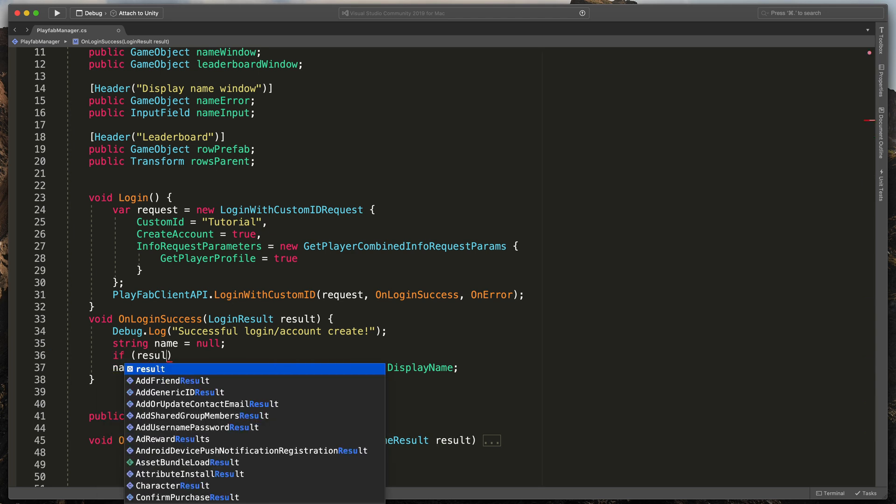
{"action": "type", "text": ".InfoResultPayload"}
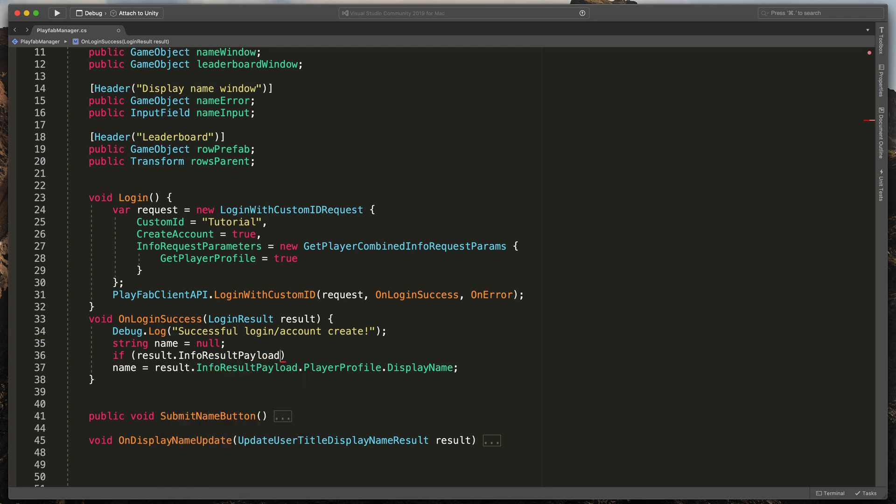
{"action": "type", "text": ".PlayerProfile"}
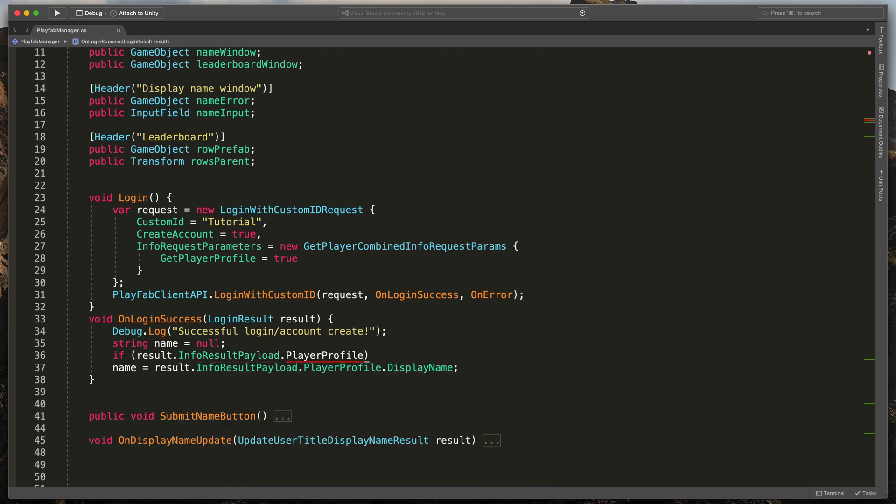
{"action": "type", "text": "!= null"}
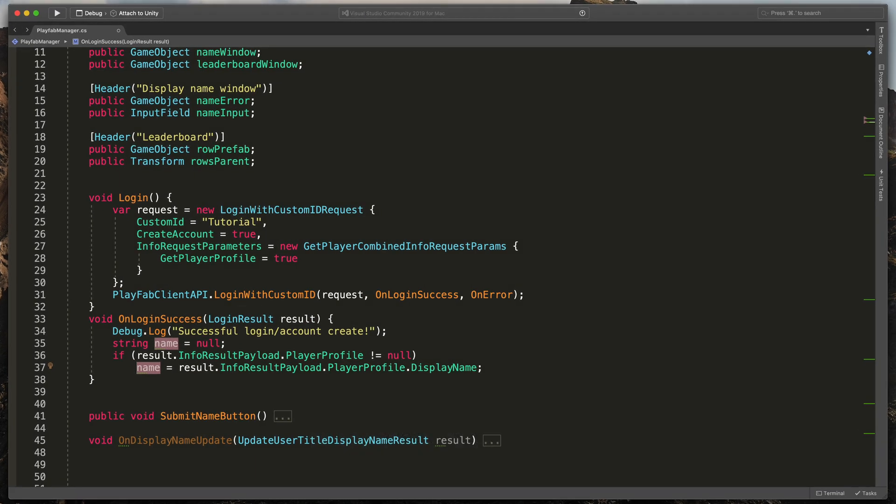
{"action": "mouse_move", "coordinate": [327, 346]}
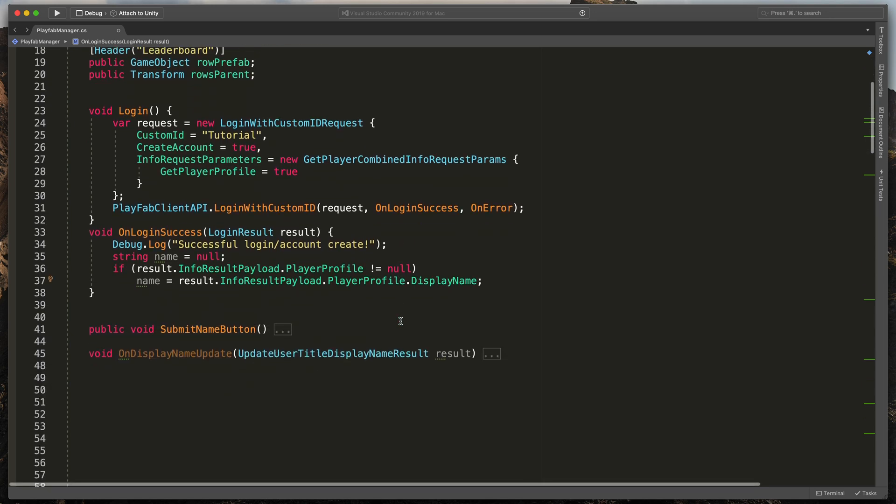
Step: Add if (name == null) and start showing nameWindow inside its body
{"action": "type", "text": "if (name)"}
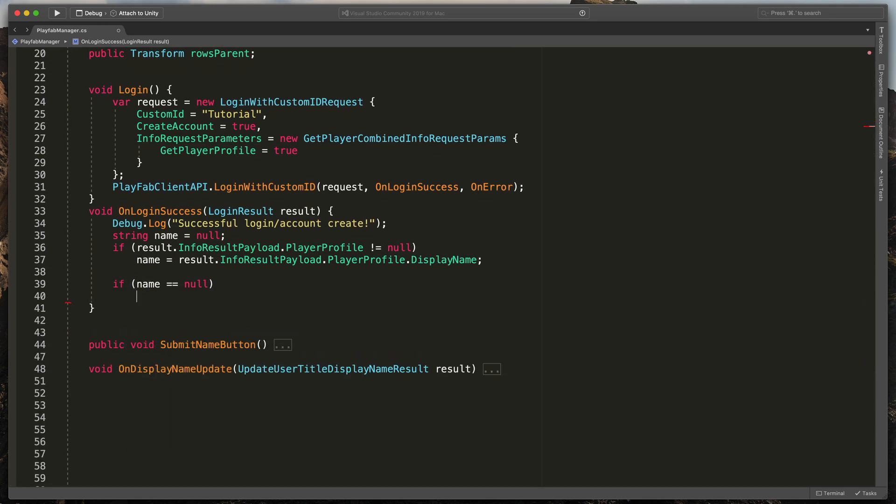
{"action": "type", "text": "nameWindow.set"}
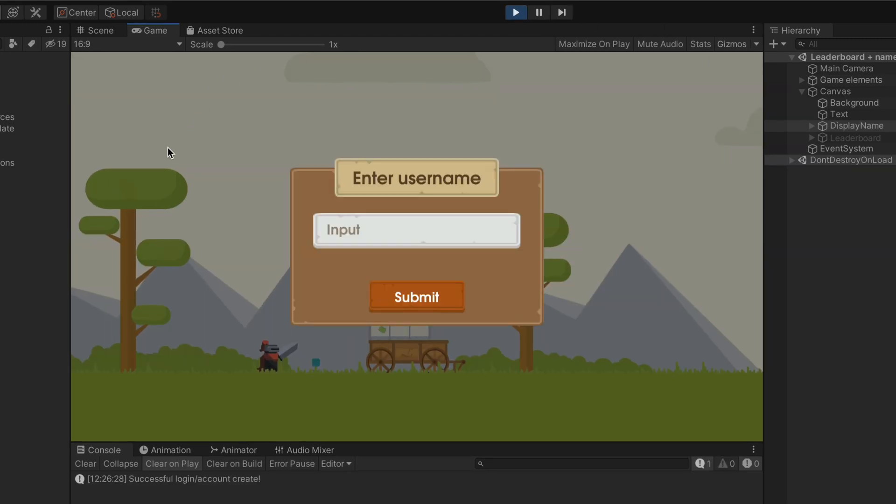
{"action": "mouse_move", "coordinate": [740, 323]}
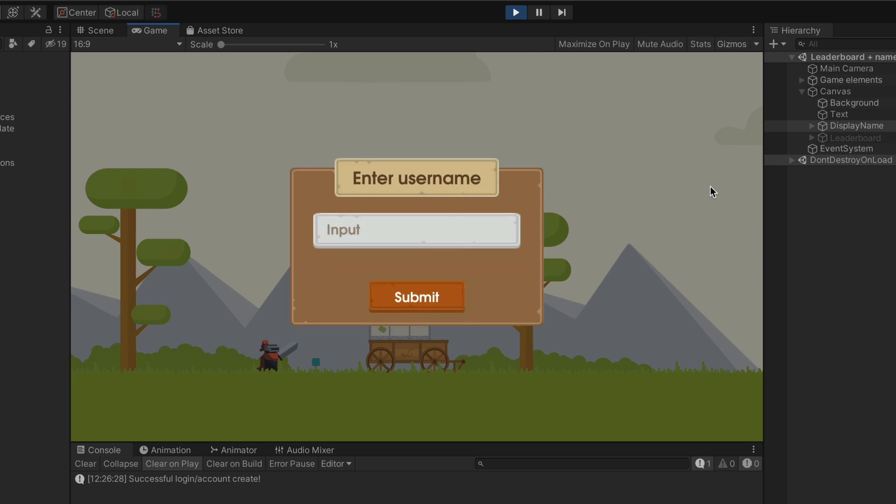
Step: Run the scene to confirm login succeeds and the Enter username box appears
{"action": "left_click", "coordinate": [416, 297]}
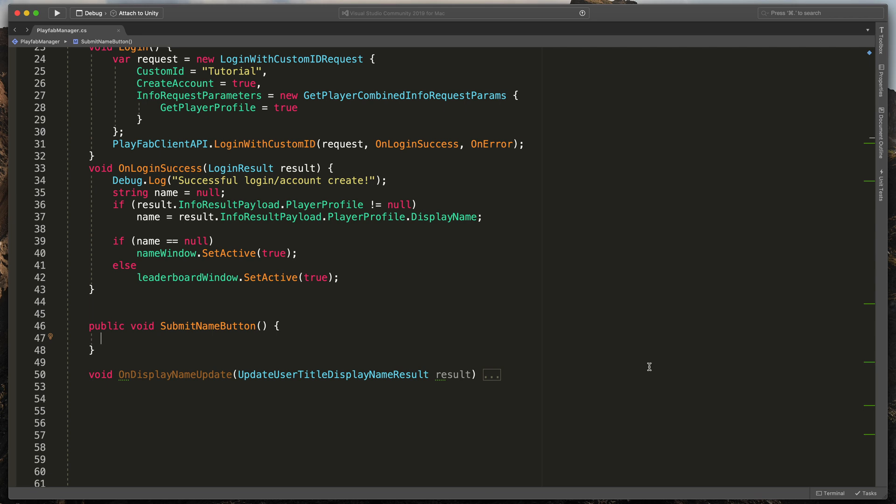
Step: Create an UpdateUserTitleDisplayNameRequest with DisplayName = nameInput.text in SubmitNameButton
{"action": "type", "text": "var req"}
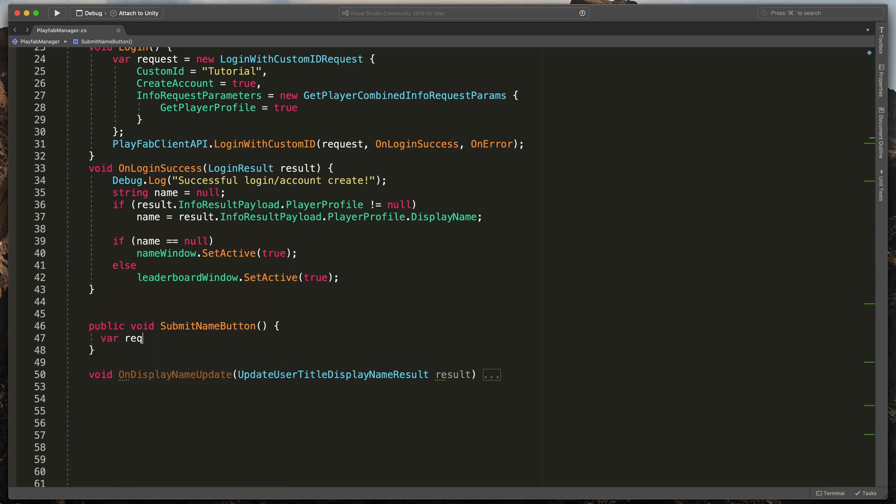
{"action": "type", "text": "uest = new"}
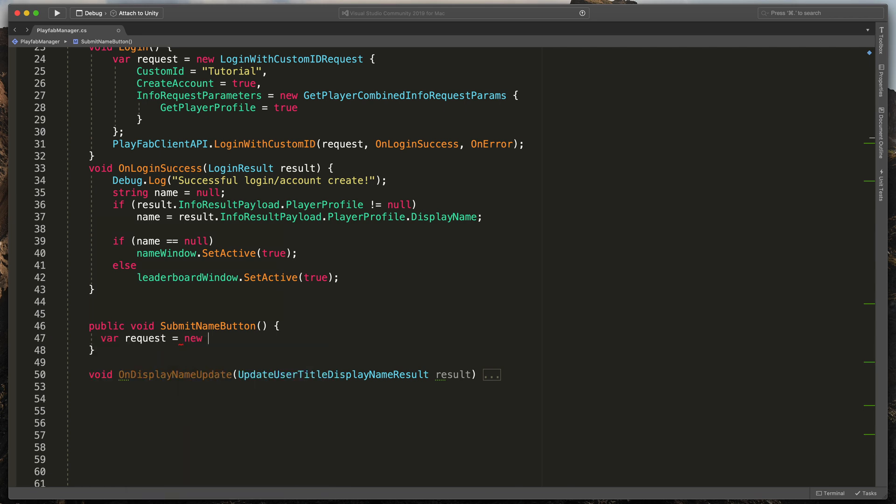
{"action": "type", "text": "updateuserTitleDisplayNameRequest"}
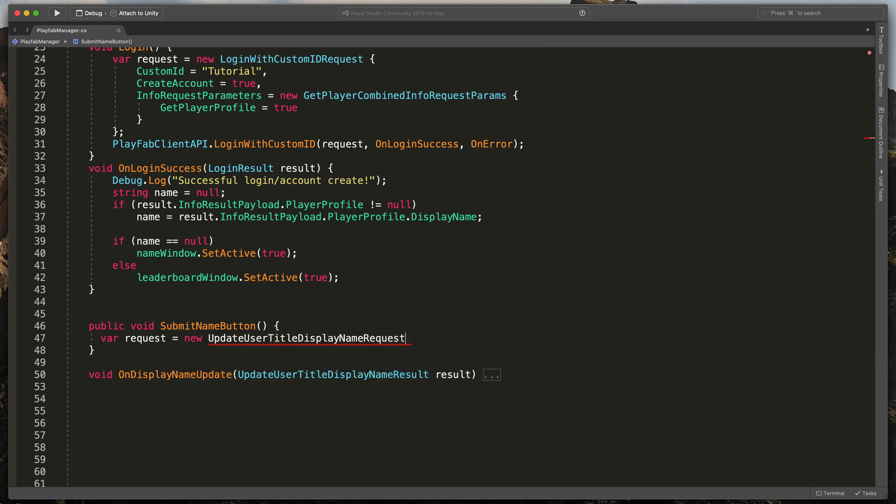
{"action": "type", "text": "{"}
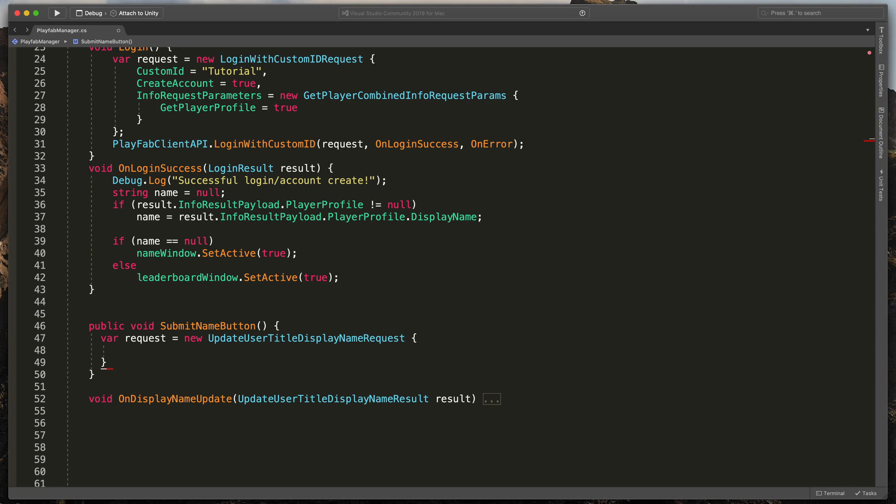
{"action": "type", "text": "DisplayName = nameInput.text,"}
{"action": "type", "text": ";"}
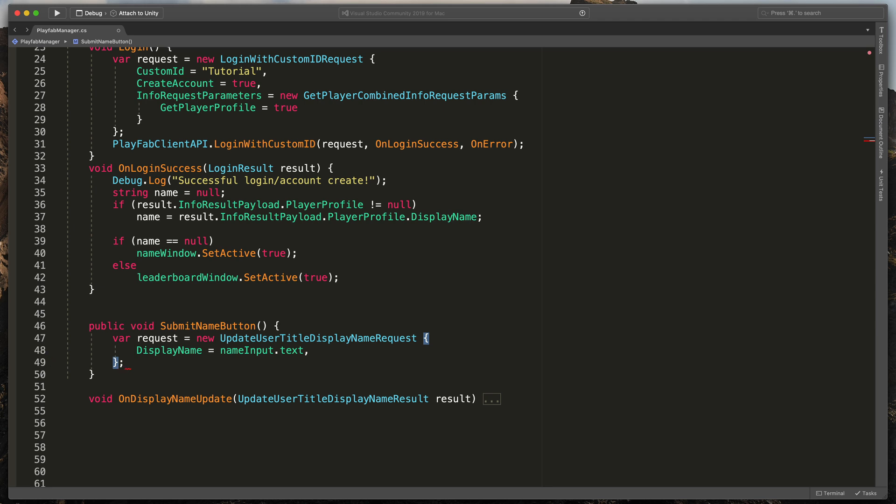
Step: Call PlayFabClientAPI.UpdateUserTitleDisplayName(request, OnDisplayNameUpdate, OnError)
{"action": "type", "text": "playfabc"}
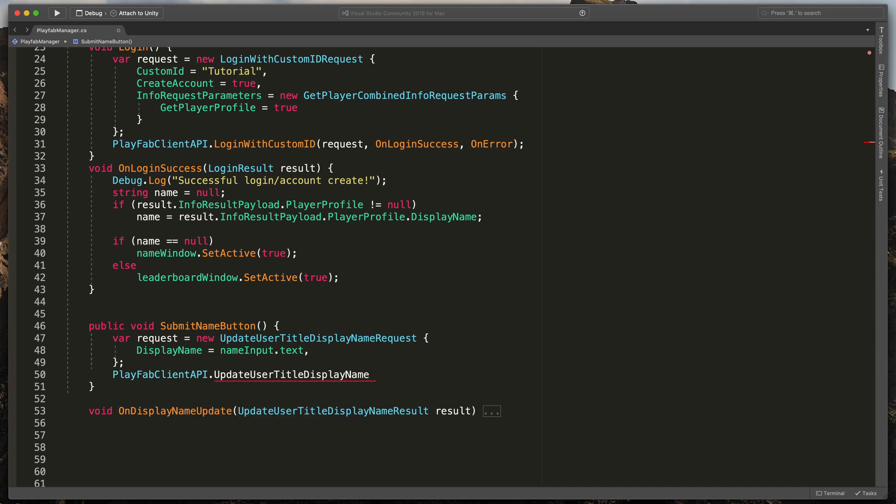
{"action": "type", "text": "(request,"}
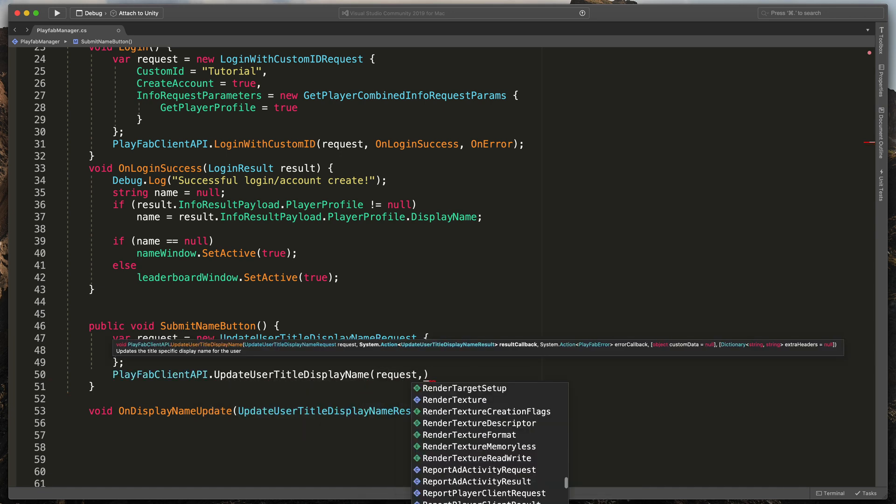
{"action": "type", "text": "OndisplayNameUpdate"}
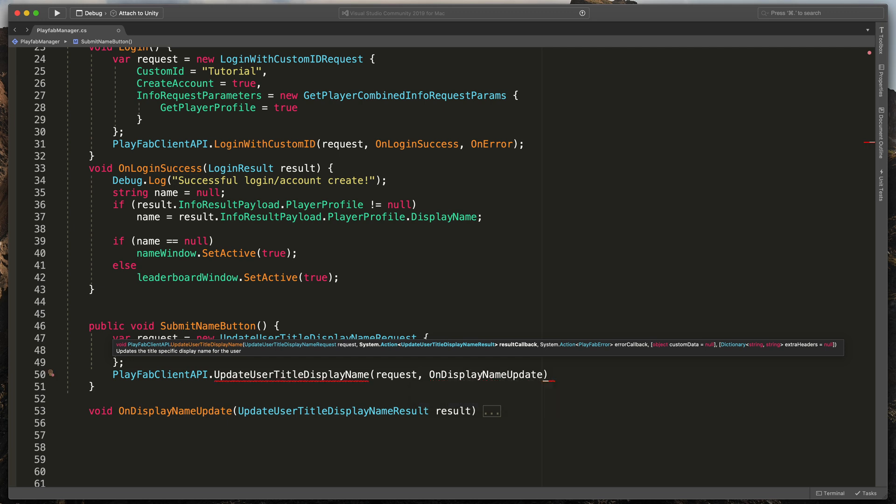
{"action": "double_click", "coordinate": [485, 375]}
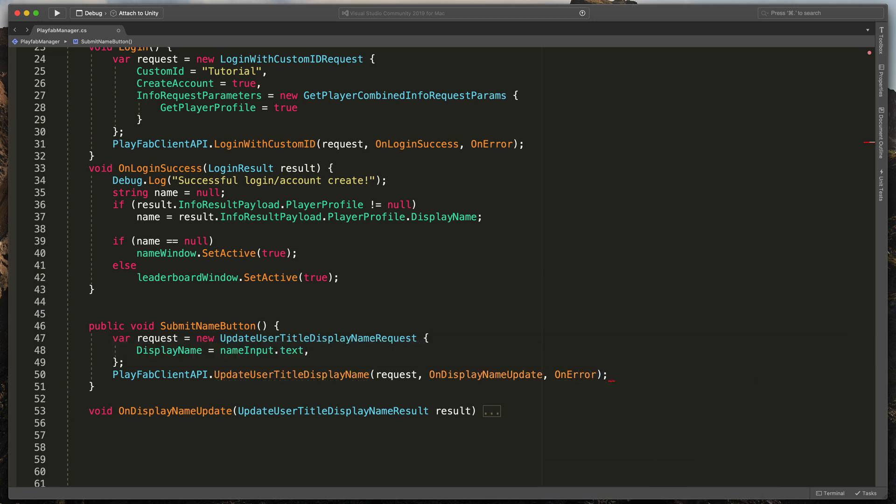
{"action": "scroll", "scroll_direction": "down", "scroll_amount": 3}
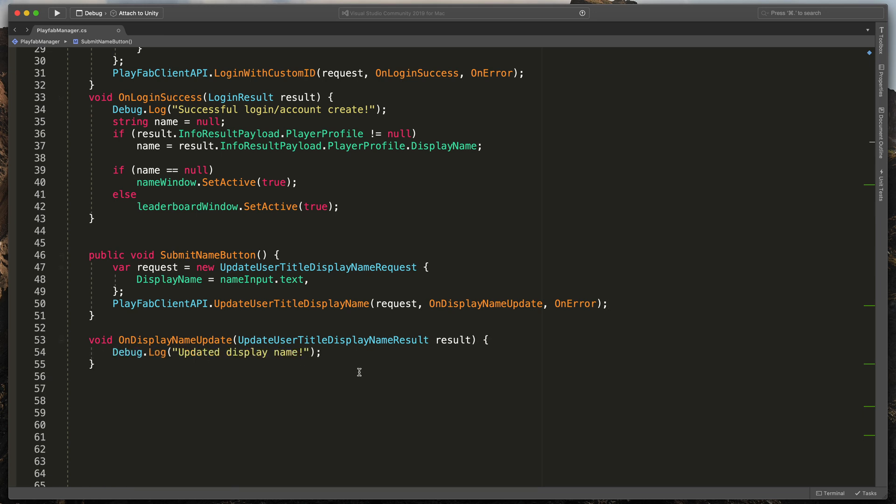
Step: Add leaderboardWindow.SetActive(true); after the log in OnDisplayNameUpdate
{"action": "left_click", "coordinate": [322, 352]}
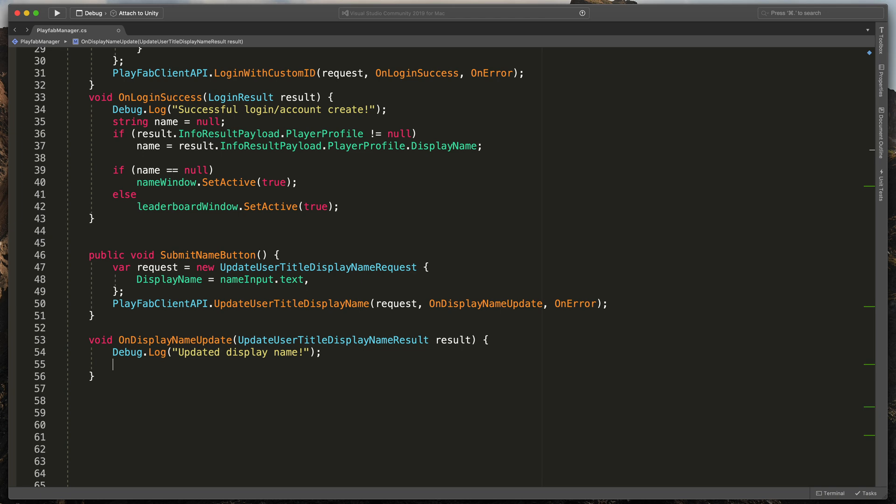
{"action": "type", "text": "leaderboardWindow"}
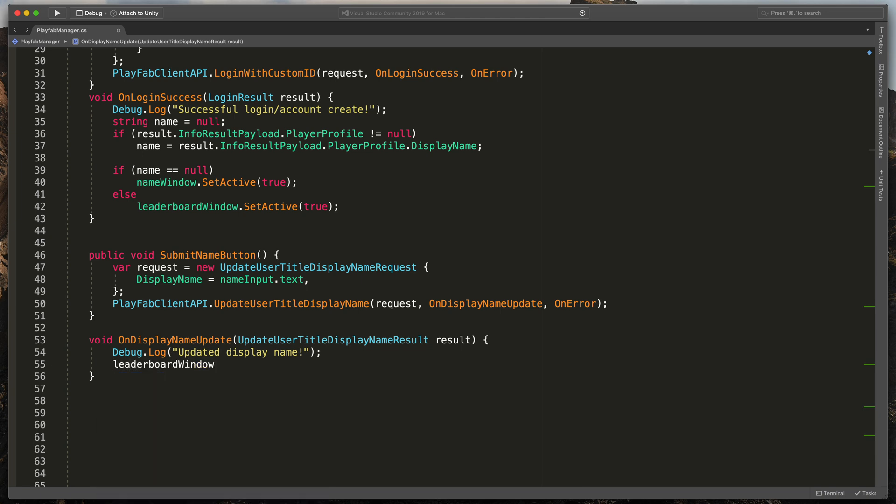
{"action": "type", "text": ".SetActive"}
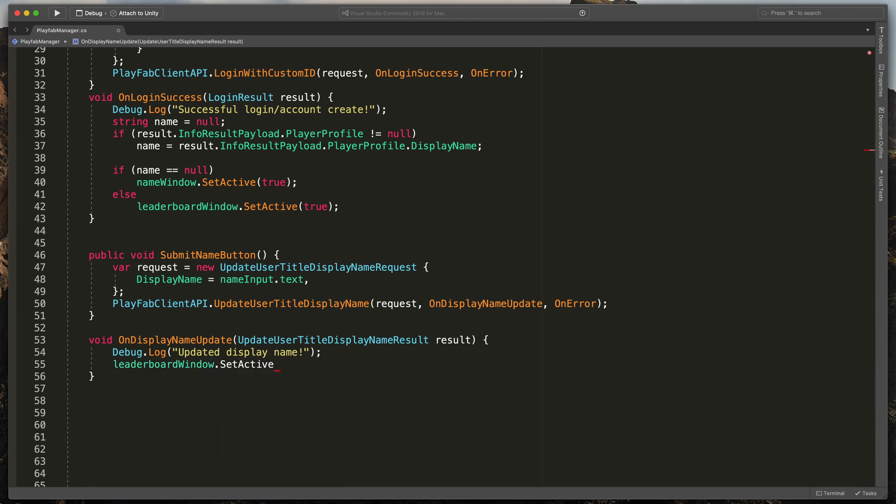
{"action": "type", "text": "(true);"}
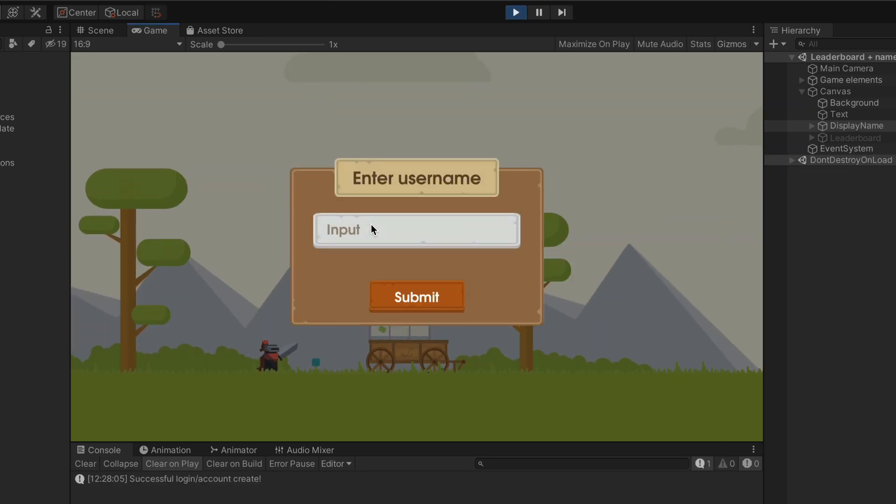
Step: Submit Bionicl as the username and load the leaderboard rows
{"action": "type", "text": "Bionicl"}
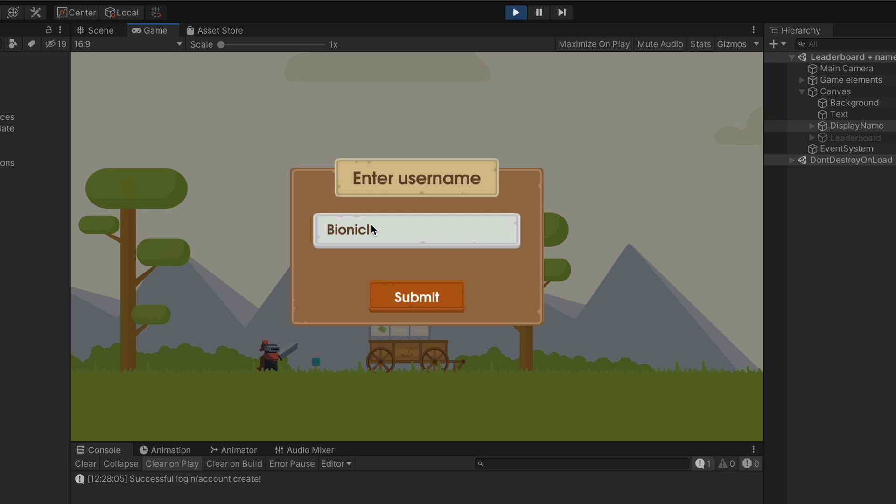
{"action": "left_click", "coordinate": [417, 297]}
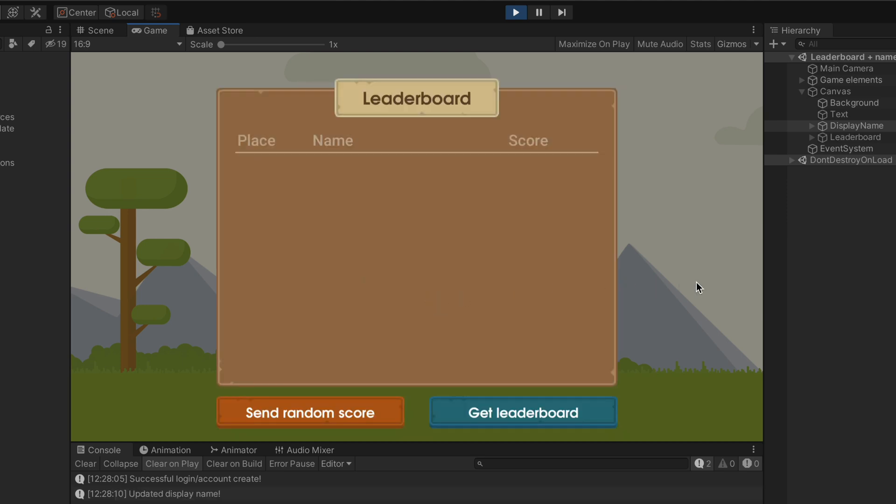
{"action": "mouse_move", "coordinate": [574, 366]}
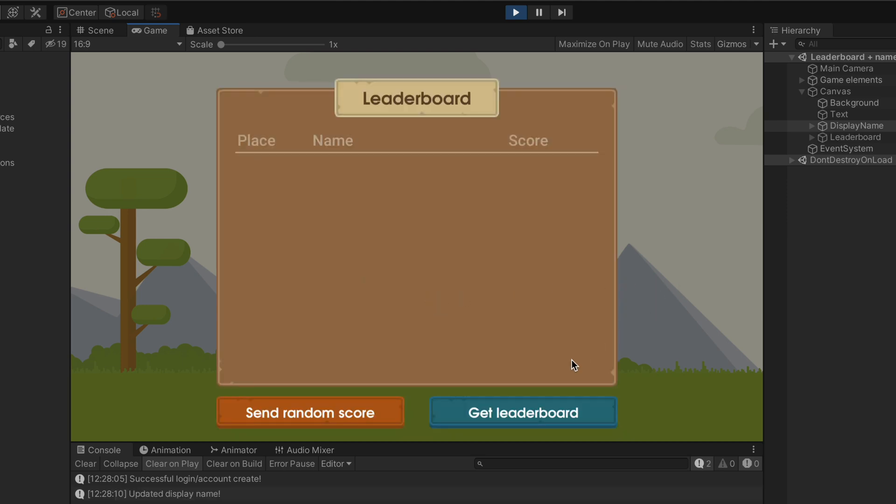
{"action": "left_click", "coordinate": [521, 411]}
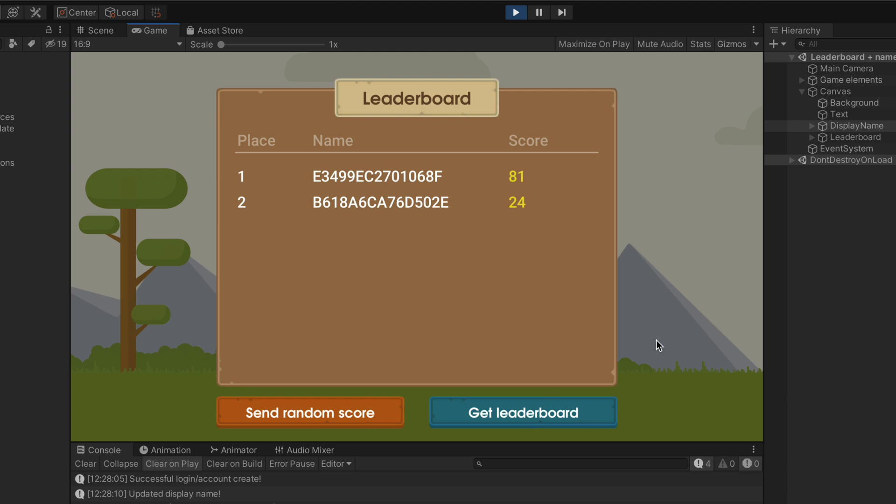
{"action": "mouse_move", "coordinate": [418, 270]}
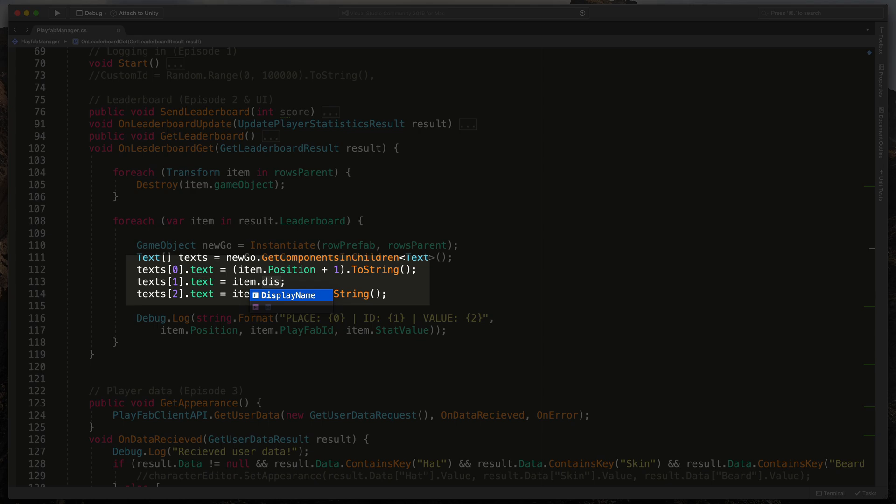
Step: Set texts[1].text to item.DisplayName in OnLeaderboardGet so rows show nicknames
{"action": "key", "text": "Tab"}
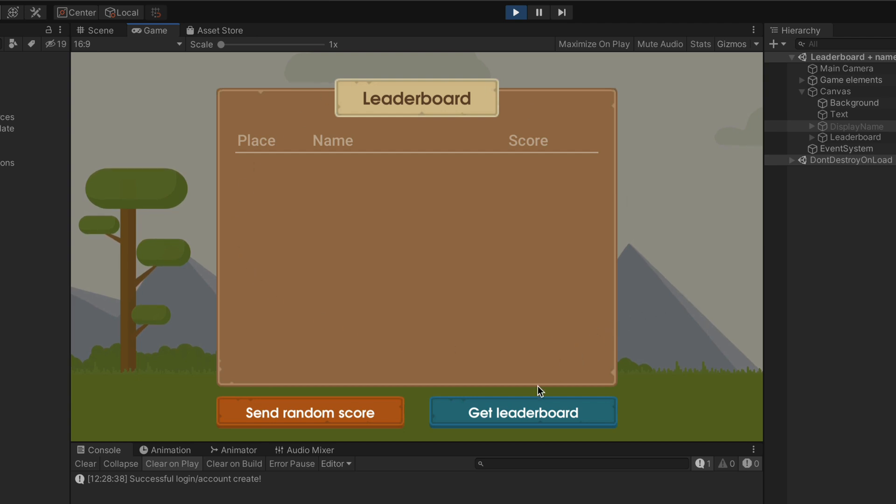
Step: Load the nickname leaderboard, then send a random score putting Bionicl on top with 83
{"action": "left_click", "coordinate": [521, 412]}
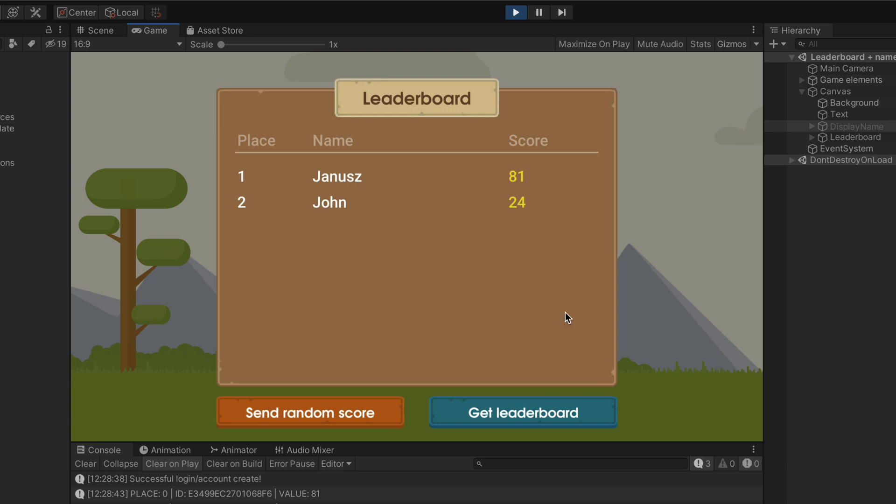
{"action": "mouse_move", "coordinate": [368, 215]}
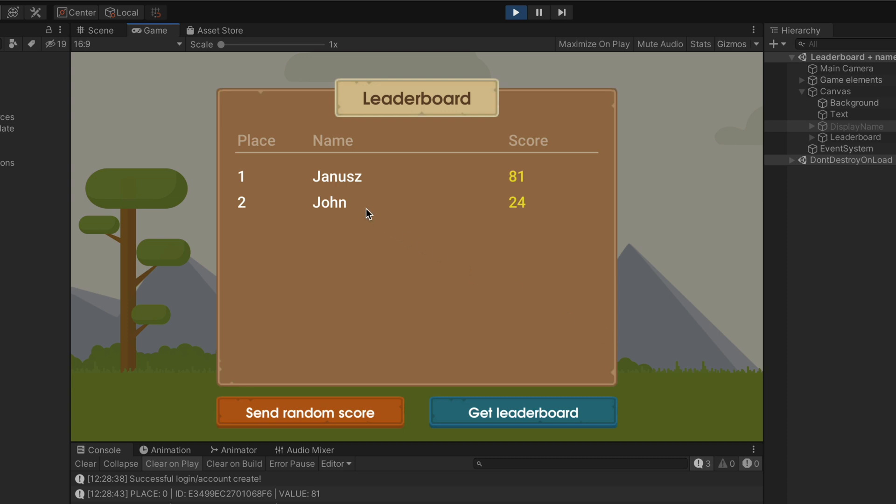
{"action": "mouse_move", "coordinate": [337, 406]}
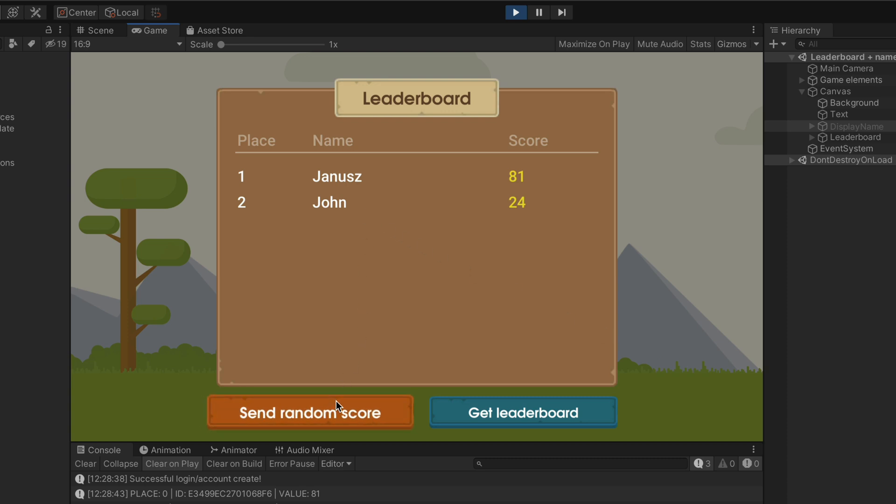
{"action": "left_click", "coordinate": [310, 412]}
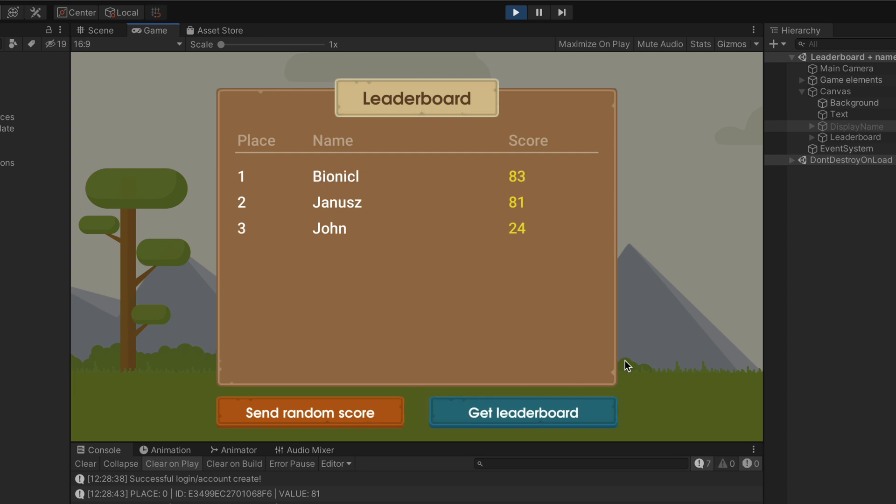